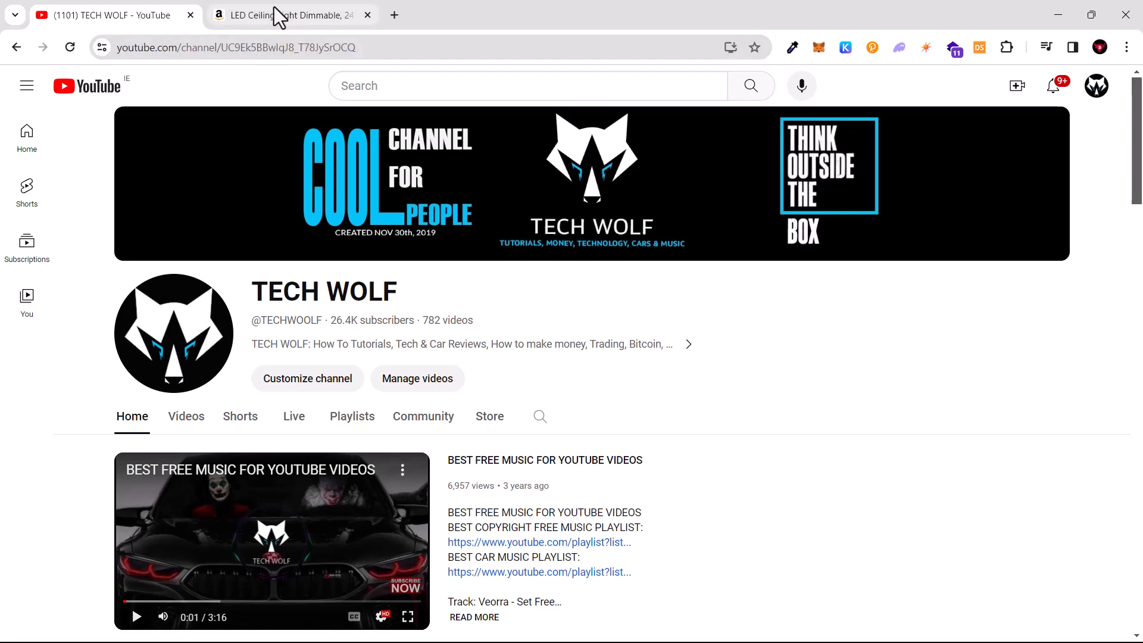
Step: Switch to the Amazon product tab, then open a new blank tab
click(292, 15)
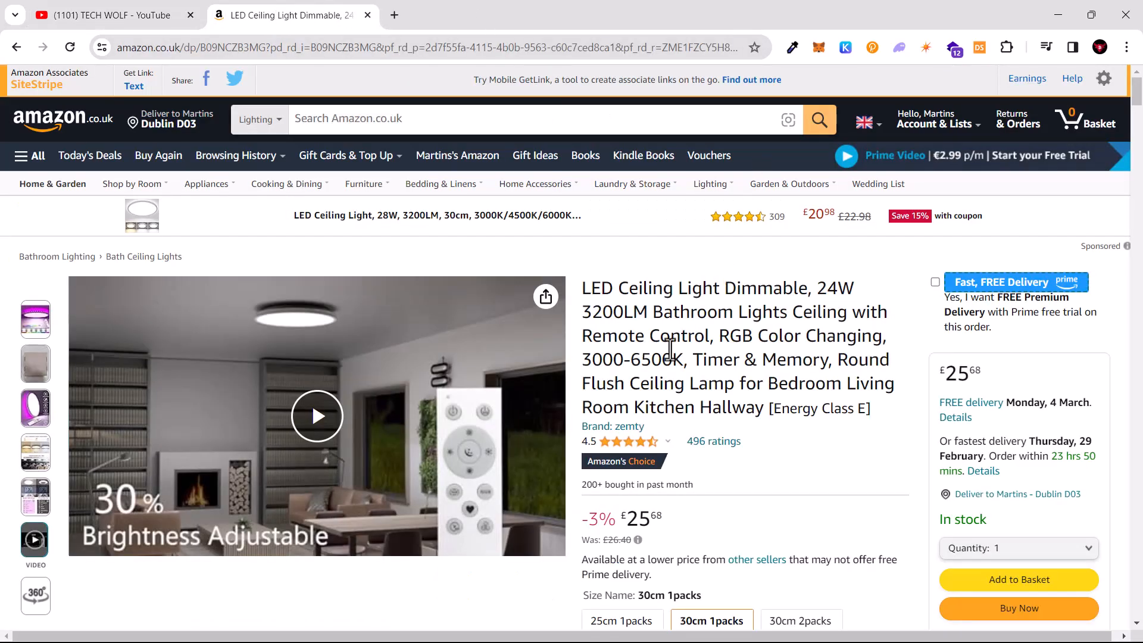
click(571, 14)
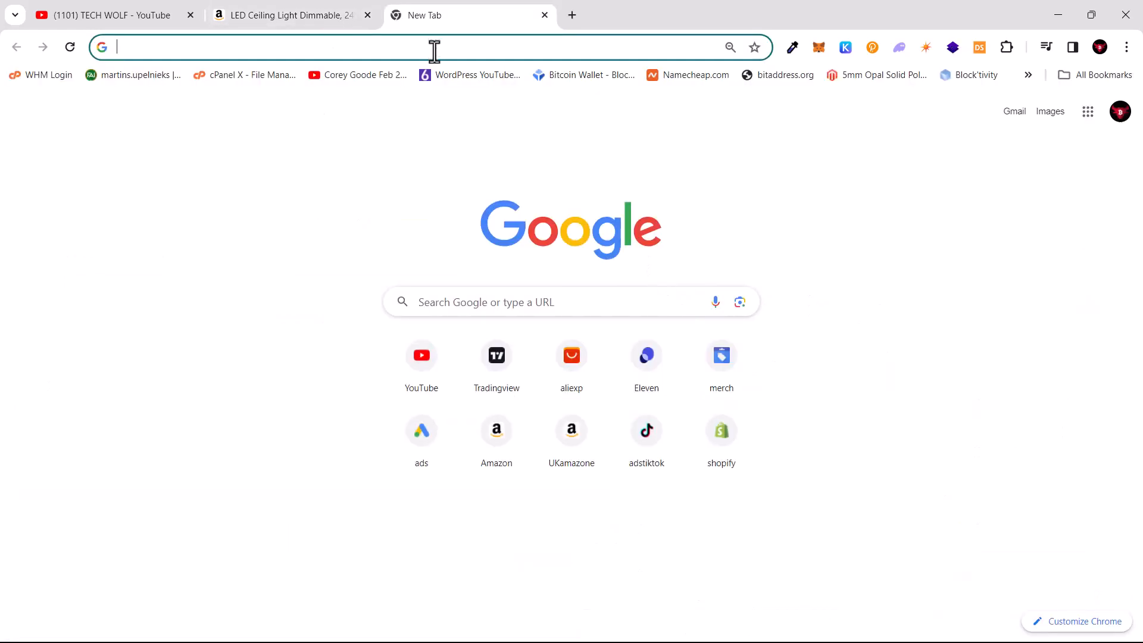
mouse_move(272, 300)
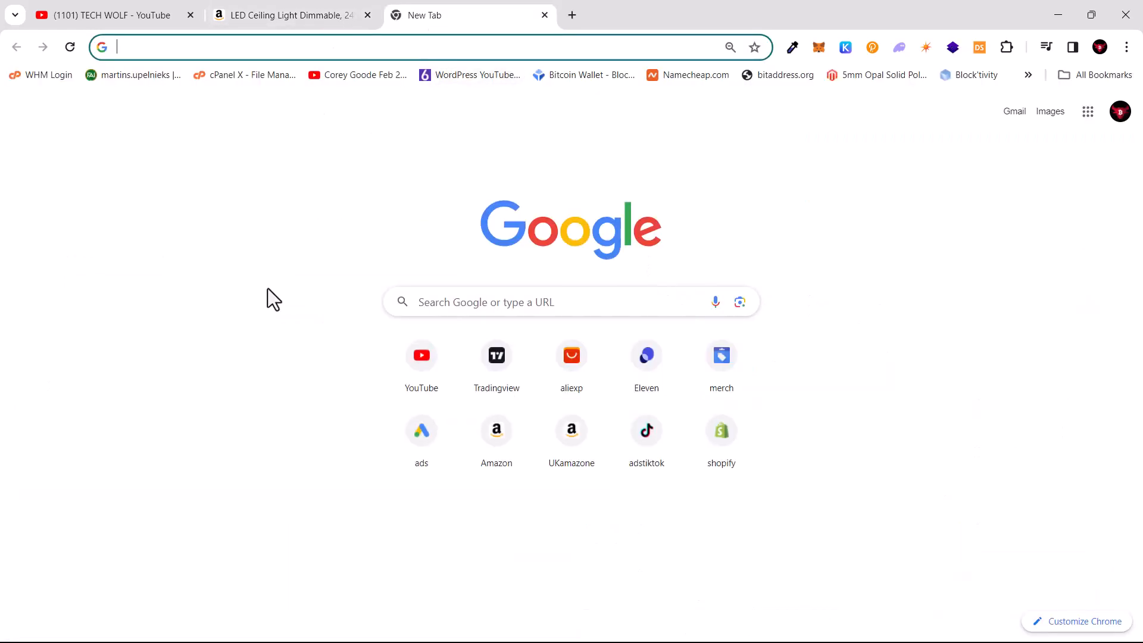
Step: Search Google for 'extenssions', open the Chrome Web Store, and search 'video'
text(extenssions)
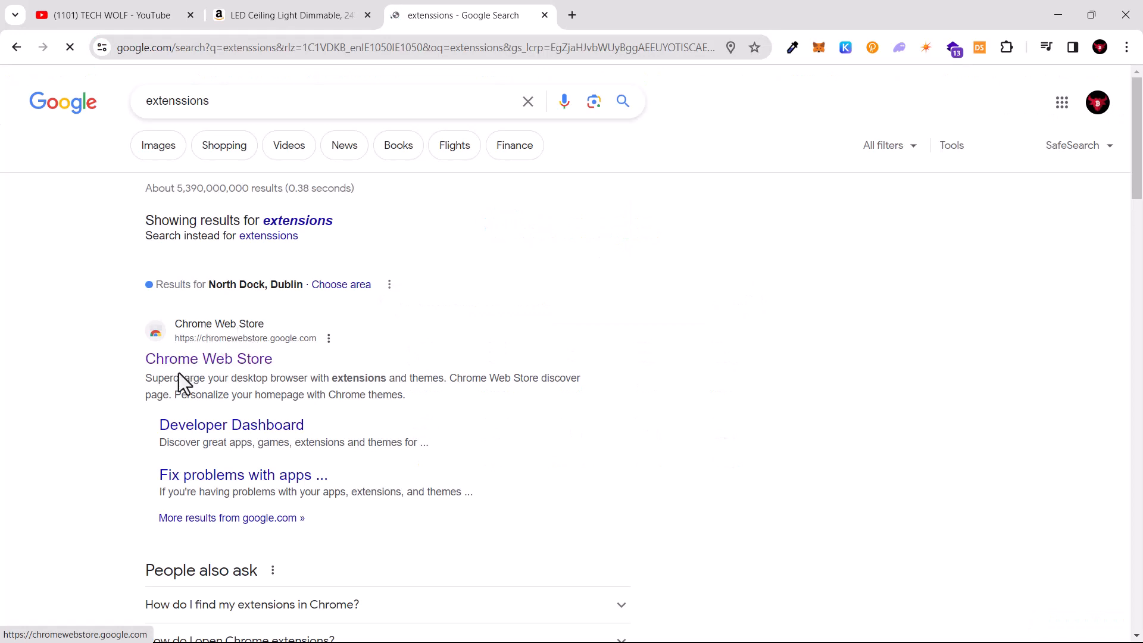
click(208, 358)
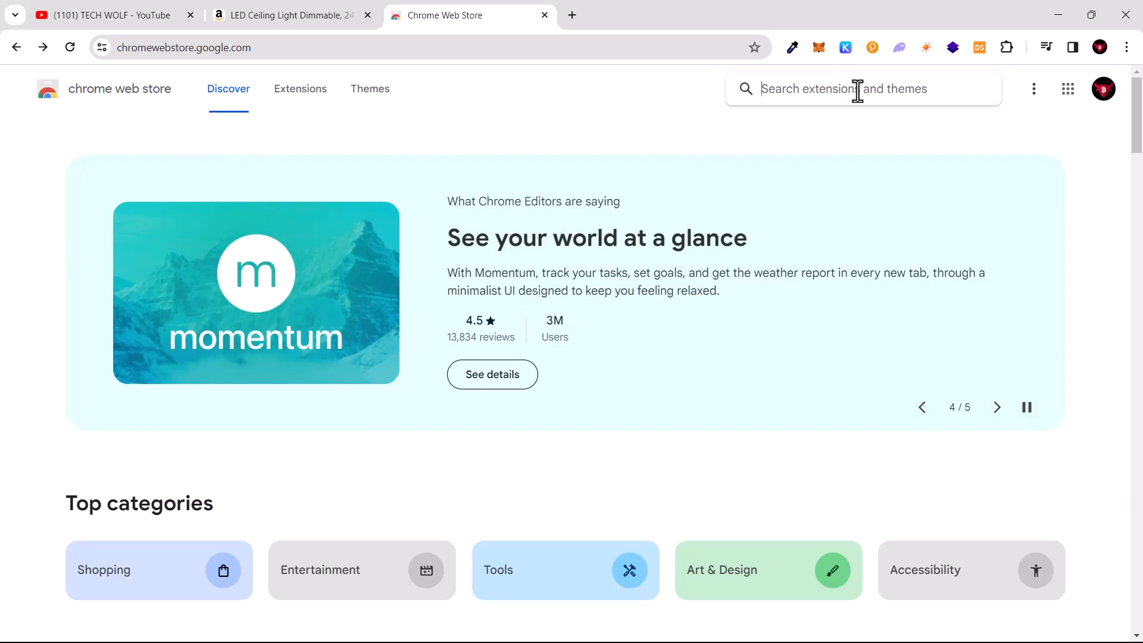
text(video)
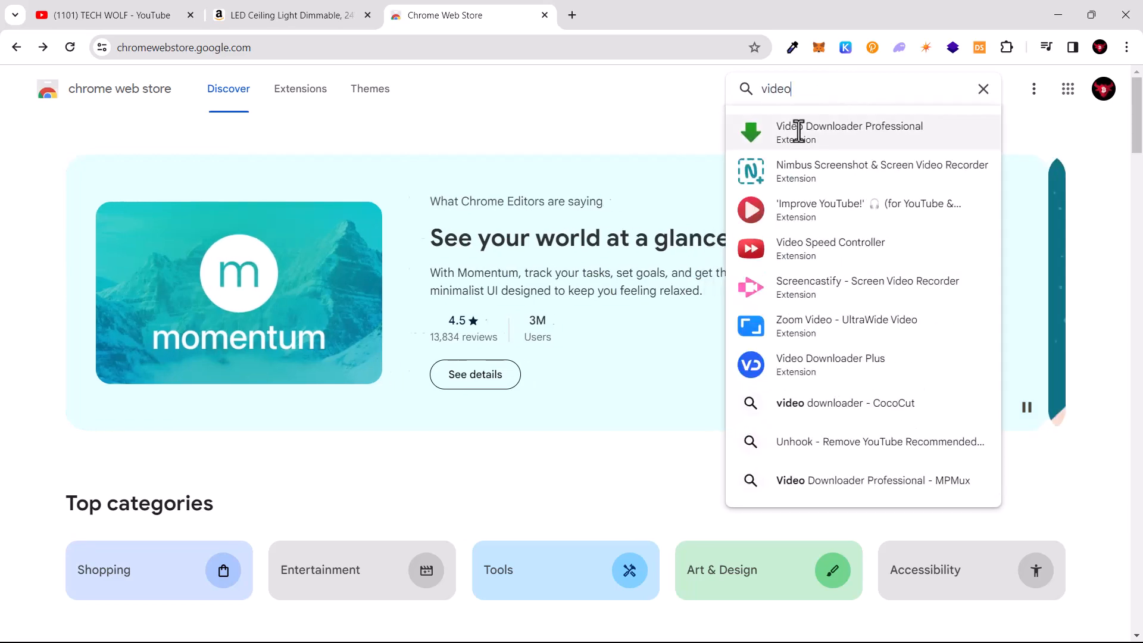
Step: Open the Video Downloader Professional suggestion to reach its store page
click(850, 131)
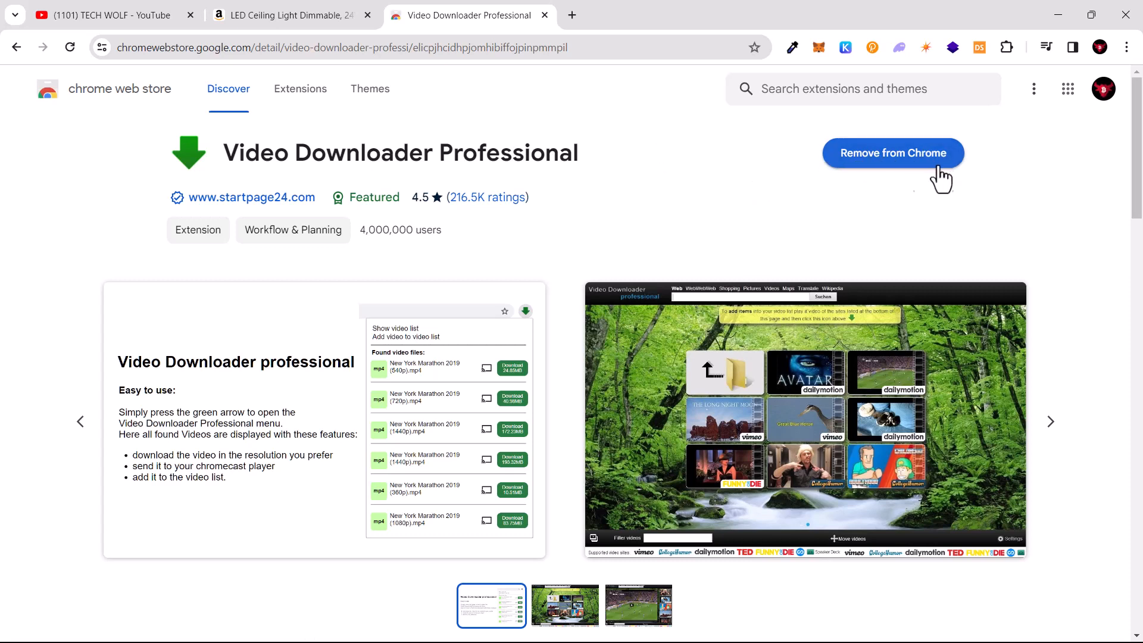
mouse_move(942, 170)
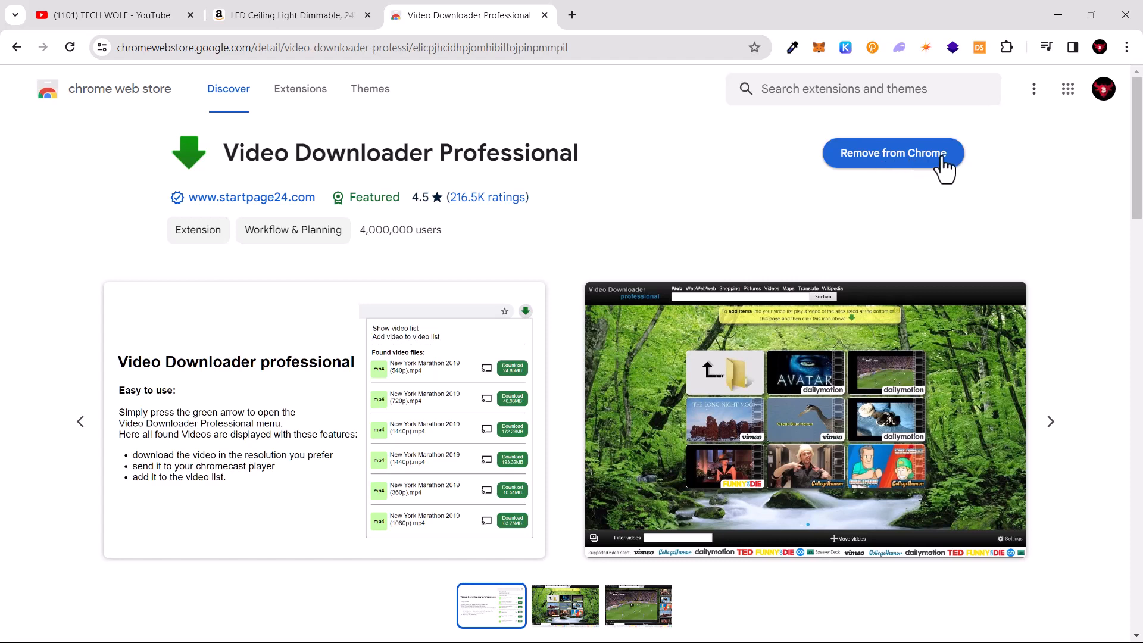
mouse_move(878, 216)
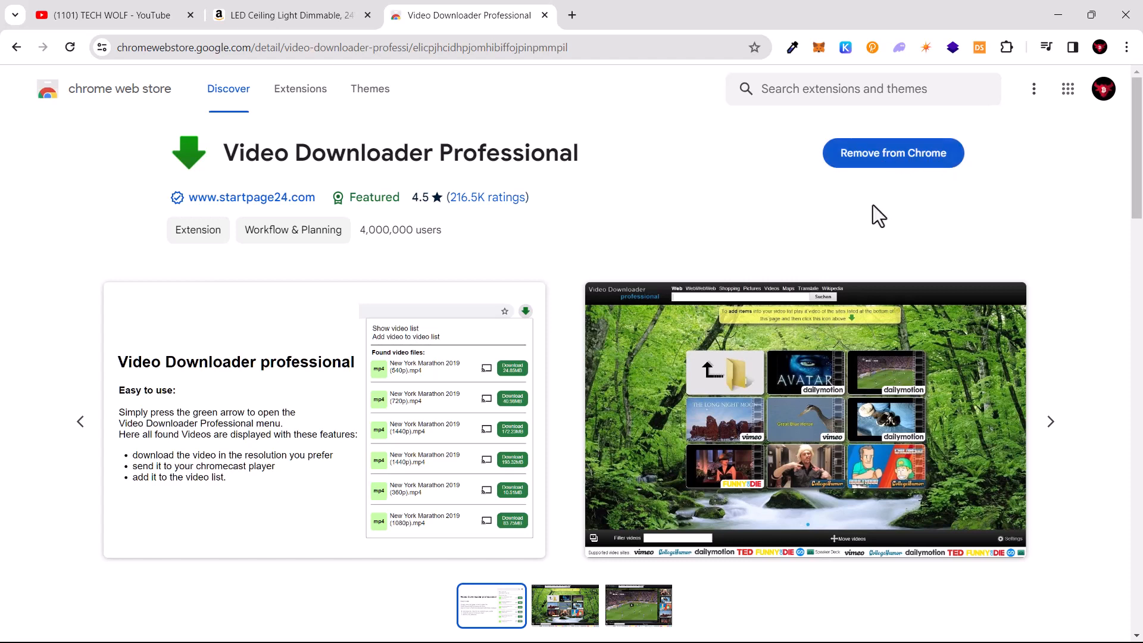
mouse_move(864, 157)
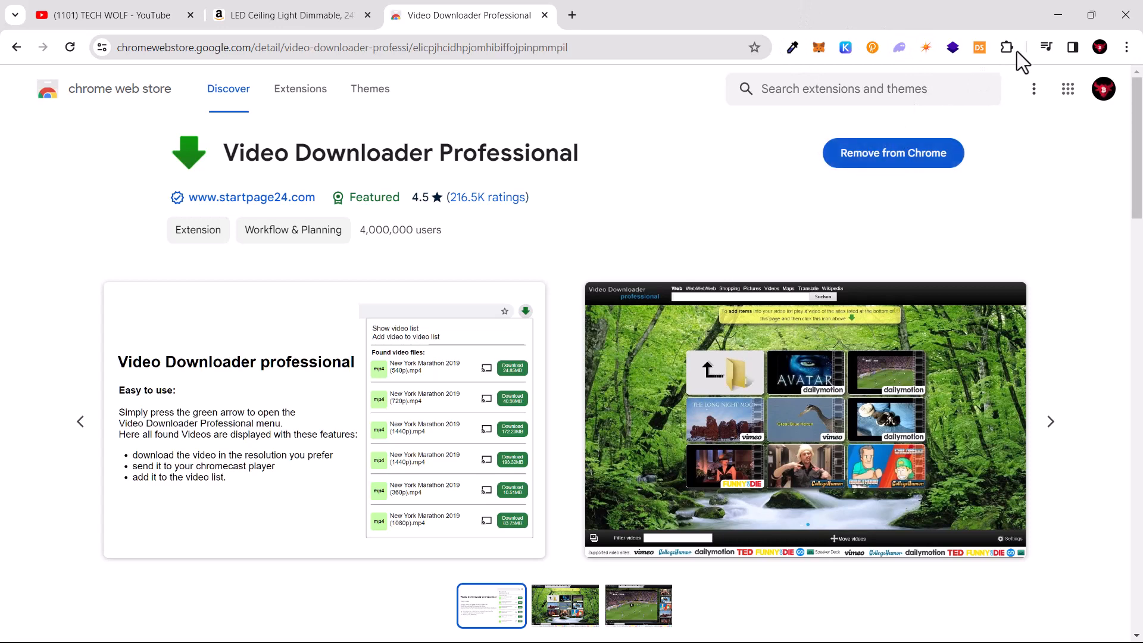
mouse_move(1008, 46)
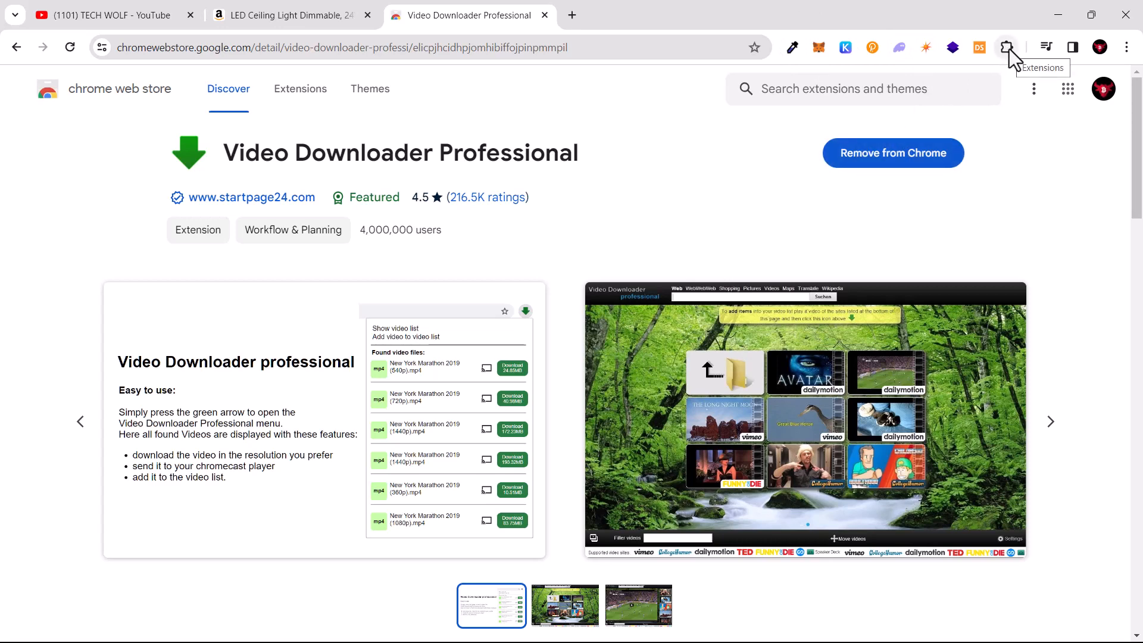
Step: Show the installed extensions list from the puzzle-piece toolbar icon
click(1006, 47)
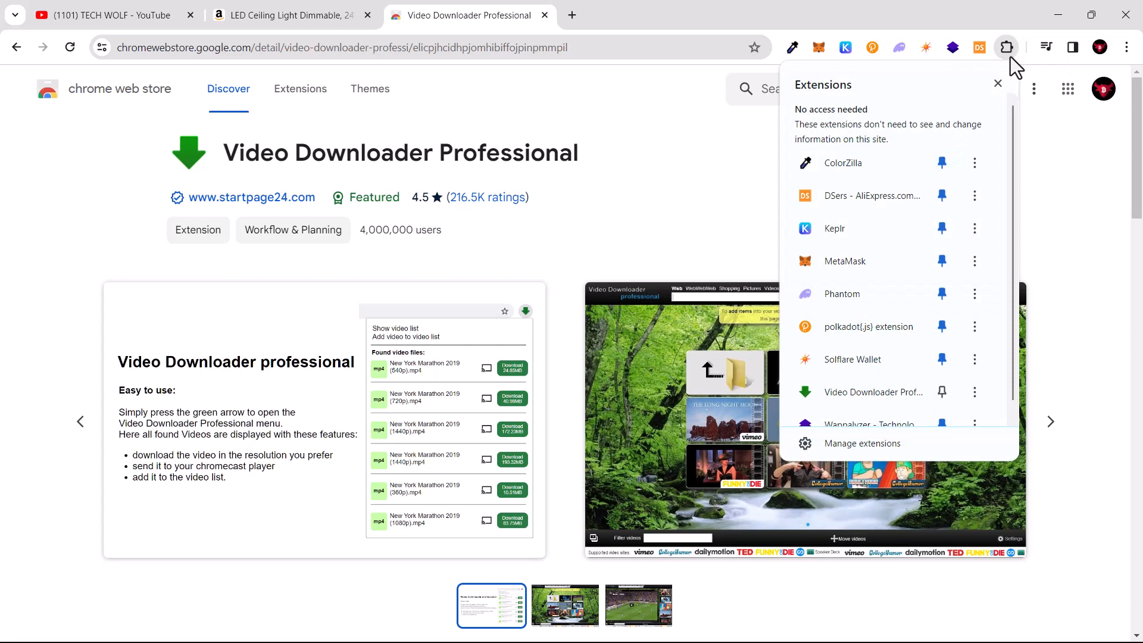
mouse_move(886, 284)
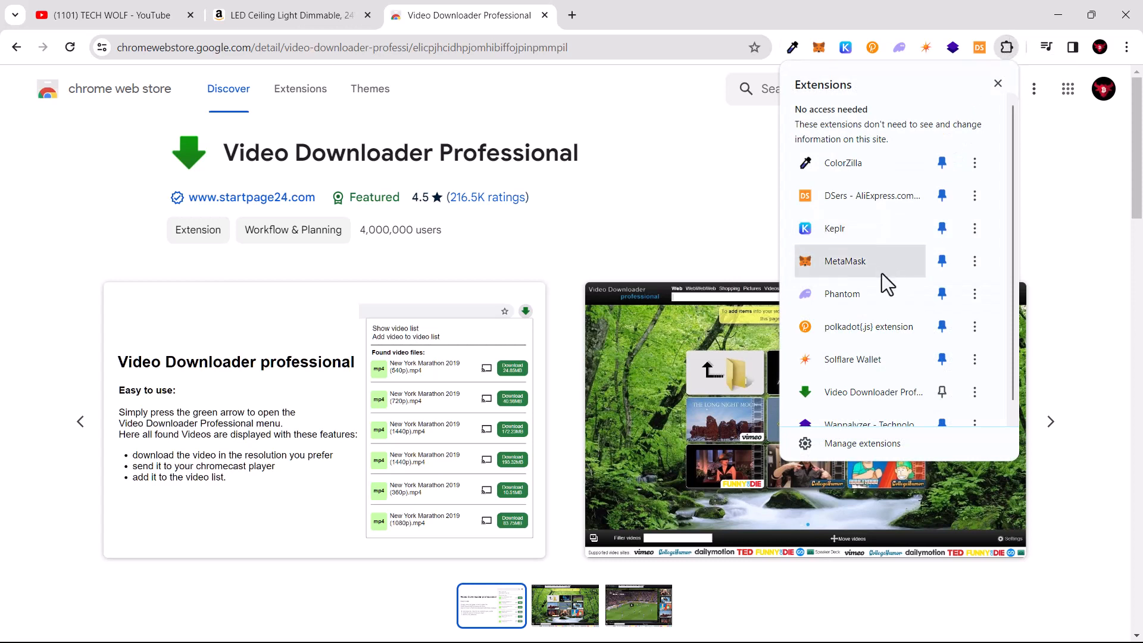
mouse_move(954, 55)
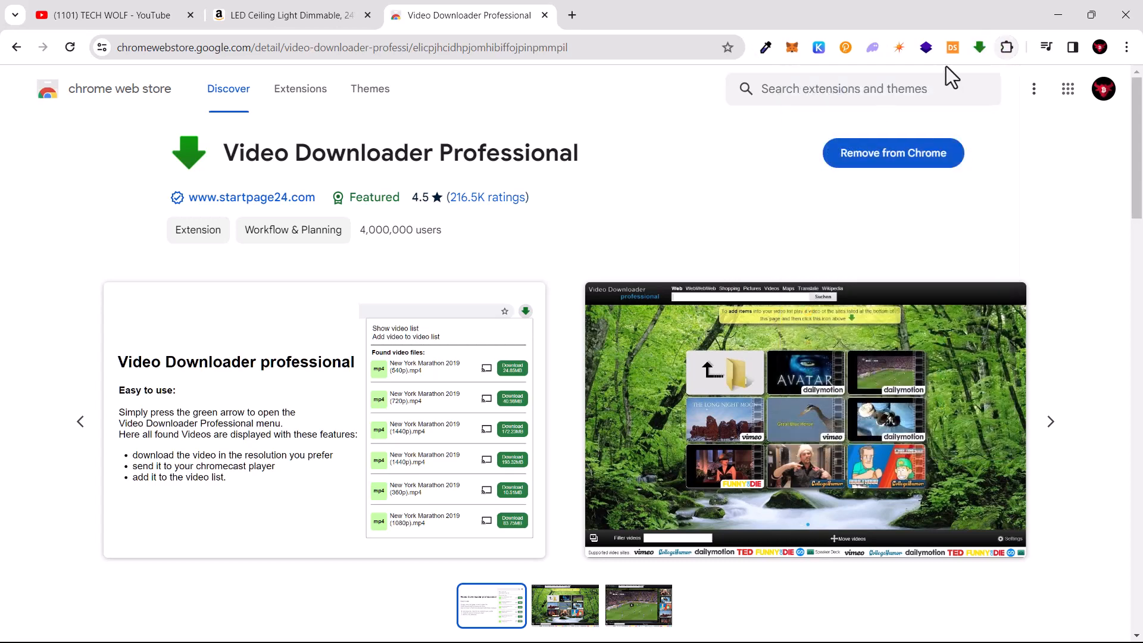
mouse_move(980, 46)
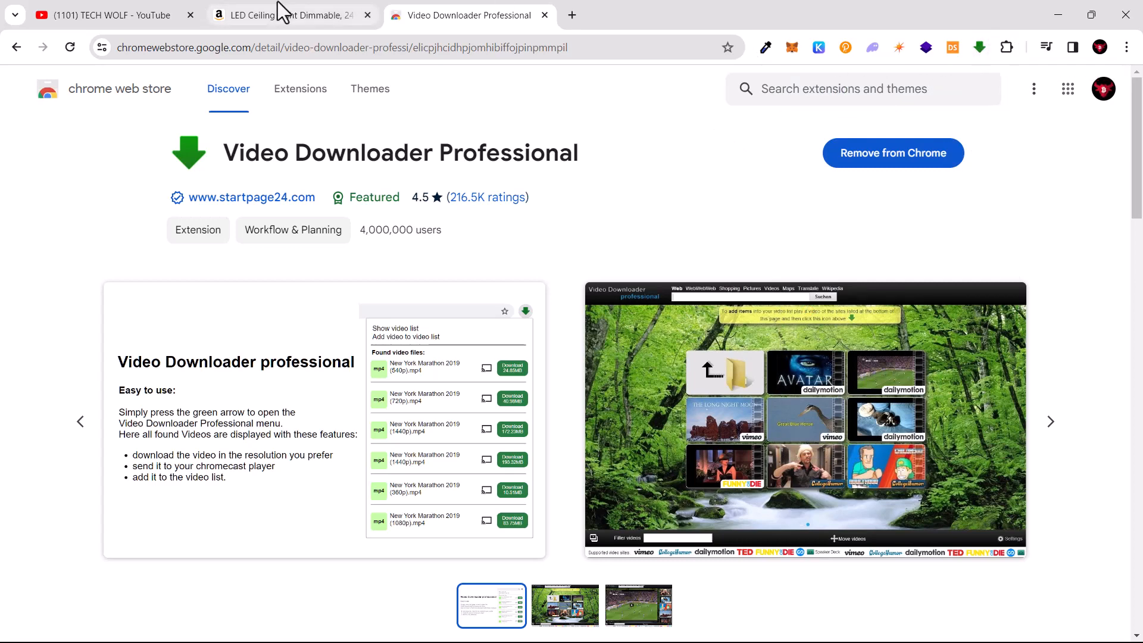
Step: On the Amazon ceiling light page, list found mp4 videos and download one
click(277, 14)
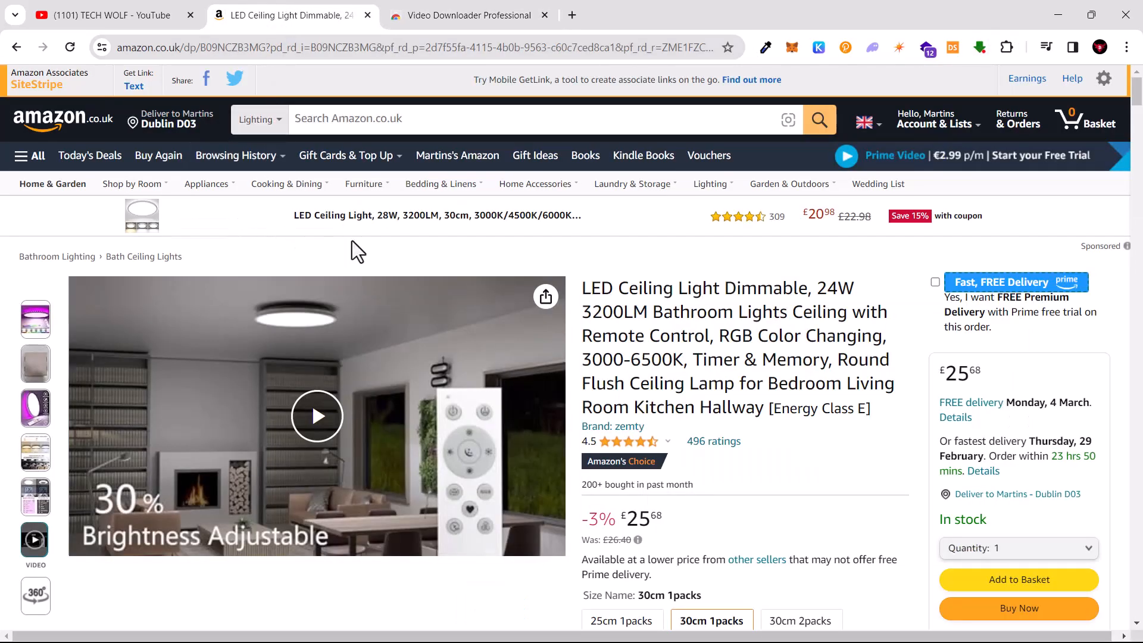
scroll(down, 3)
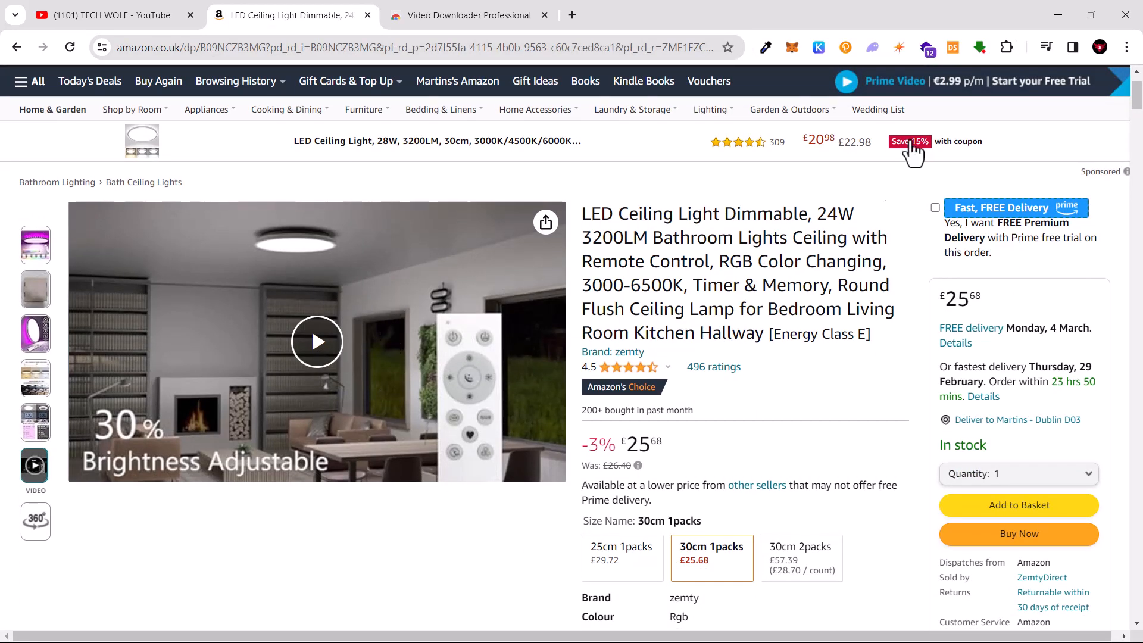
click(978, 46)
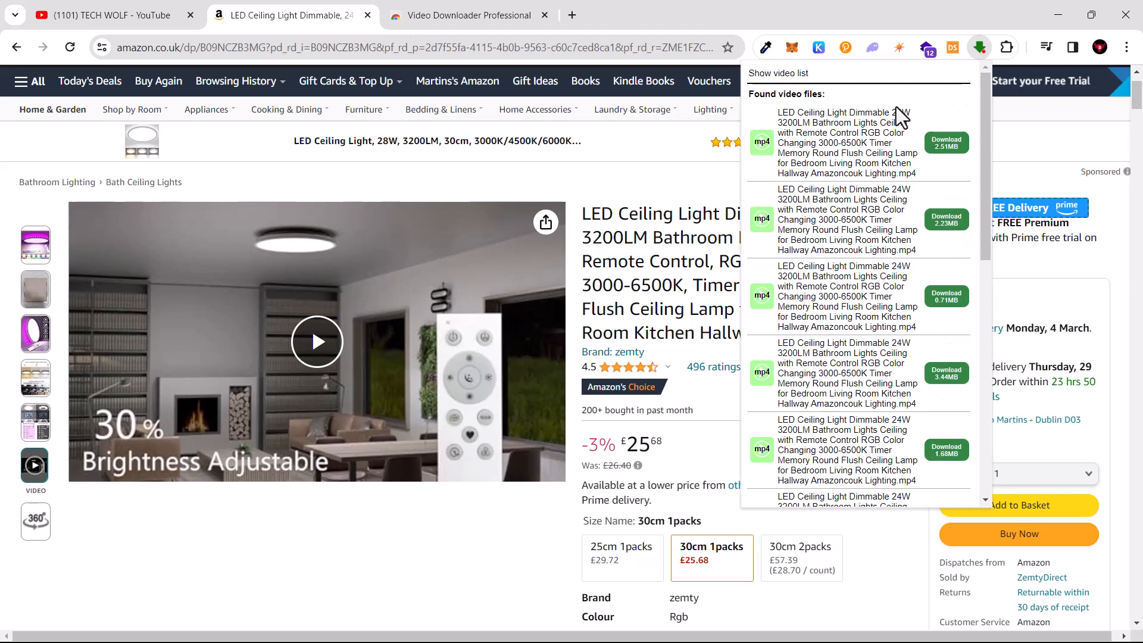
mouse_move(845, 404)
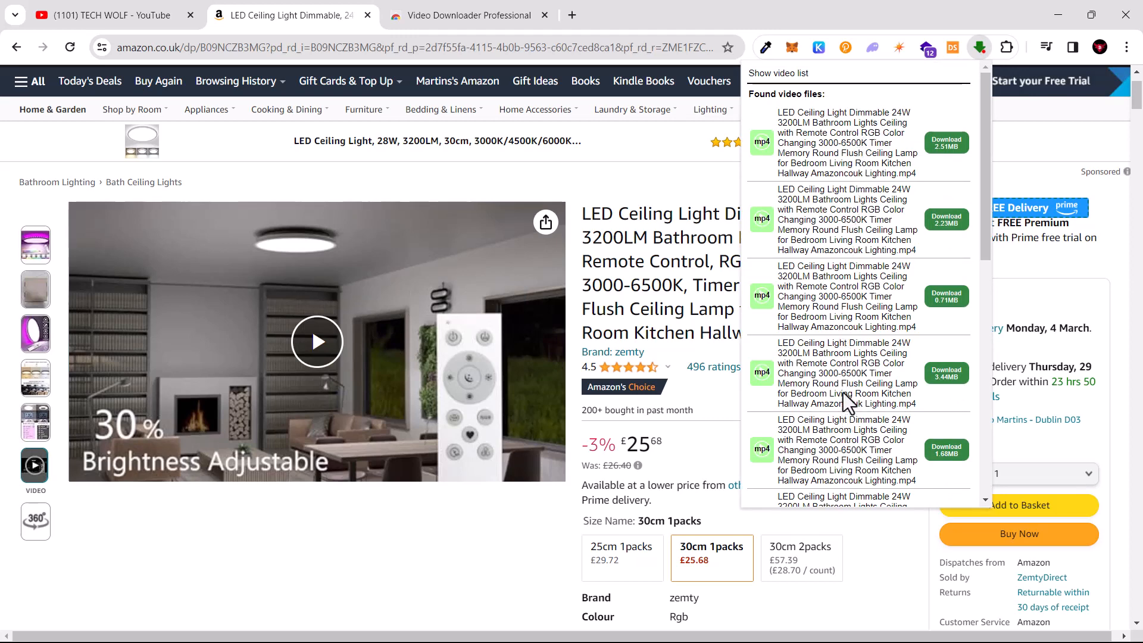
mouse_move(944, 192)
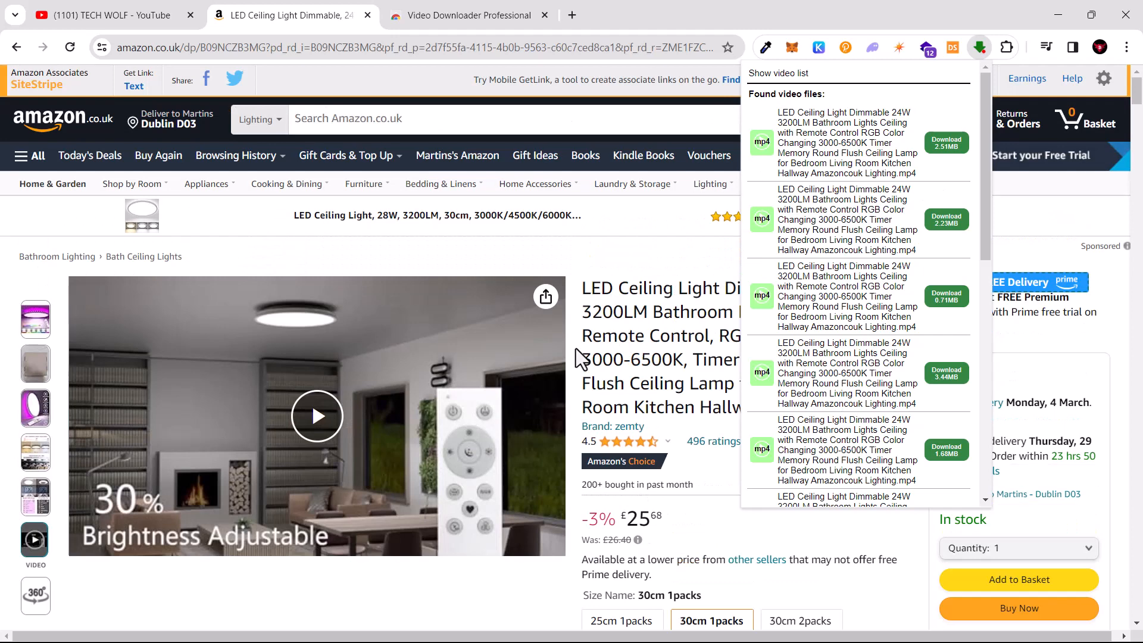
mouse_move(738, 185)
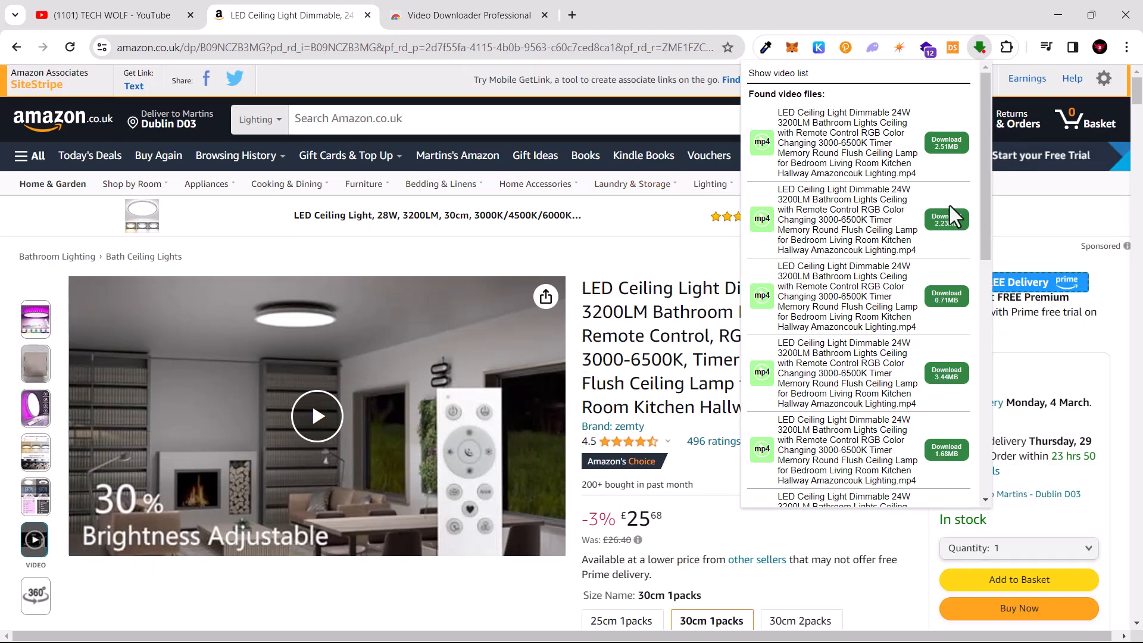
click(945, 219)
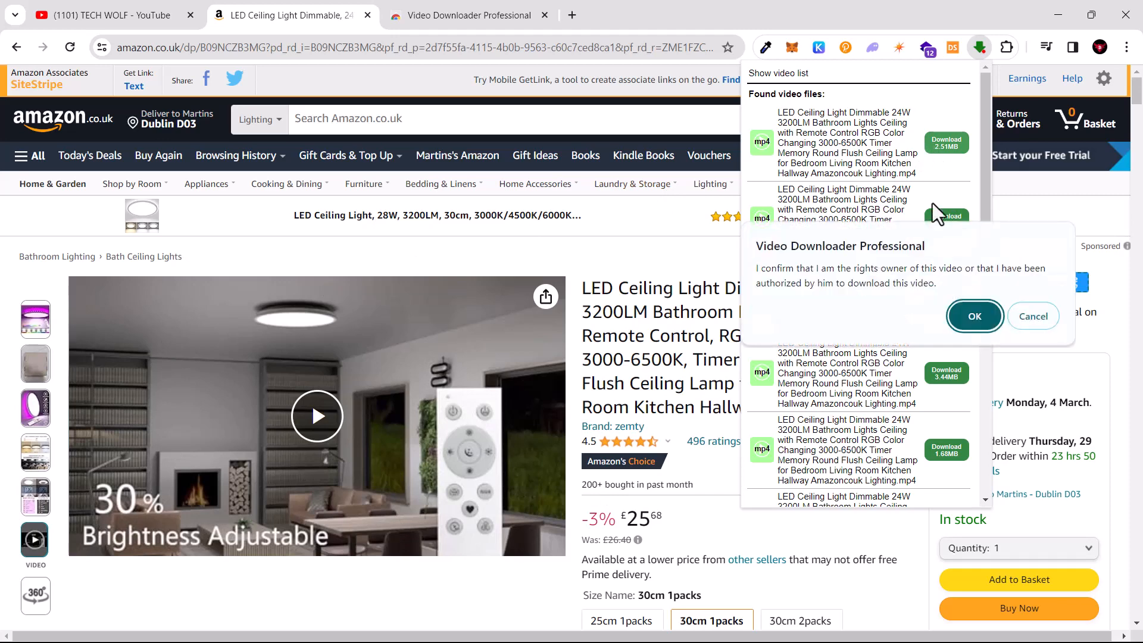
mouse_move(917, 270)
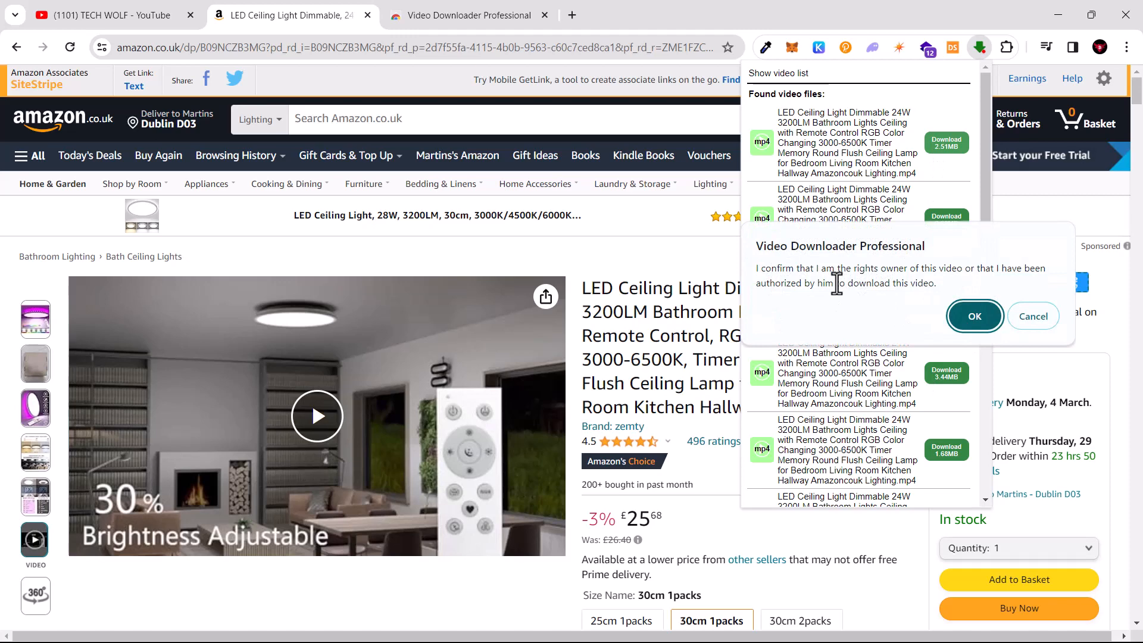
mouse_move(975, 316)
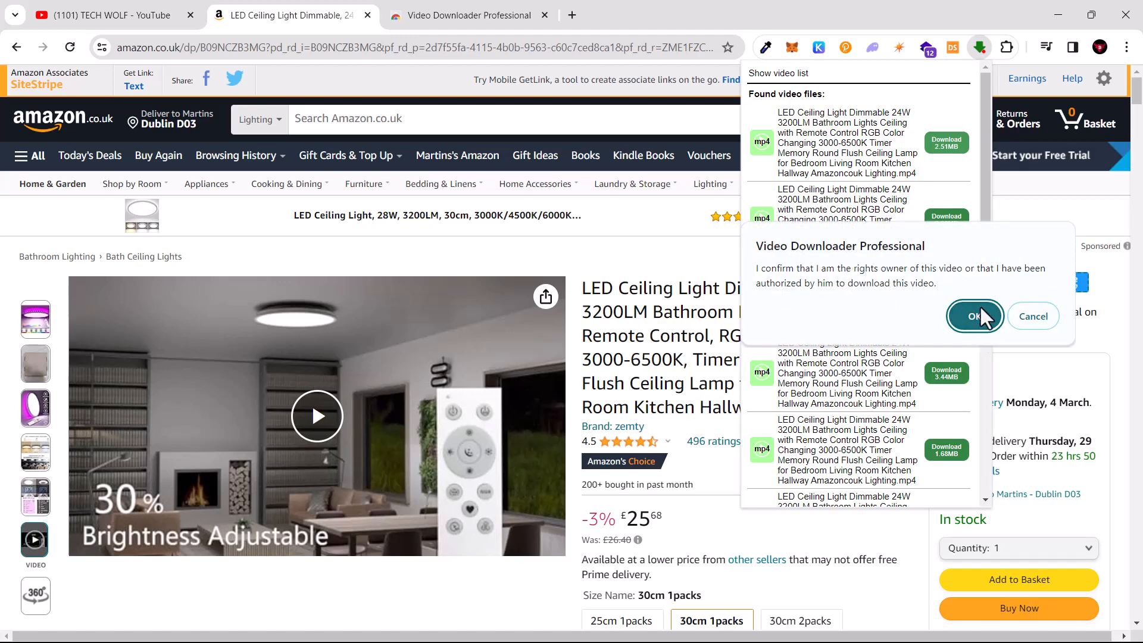
Step: Confirm download rights so the 2.5 MB ceiling-light mp4 finishes downloading
click(974, 316)
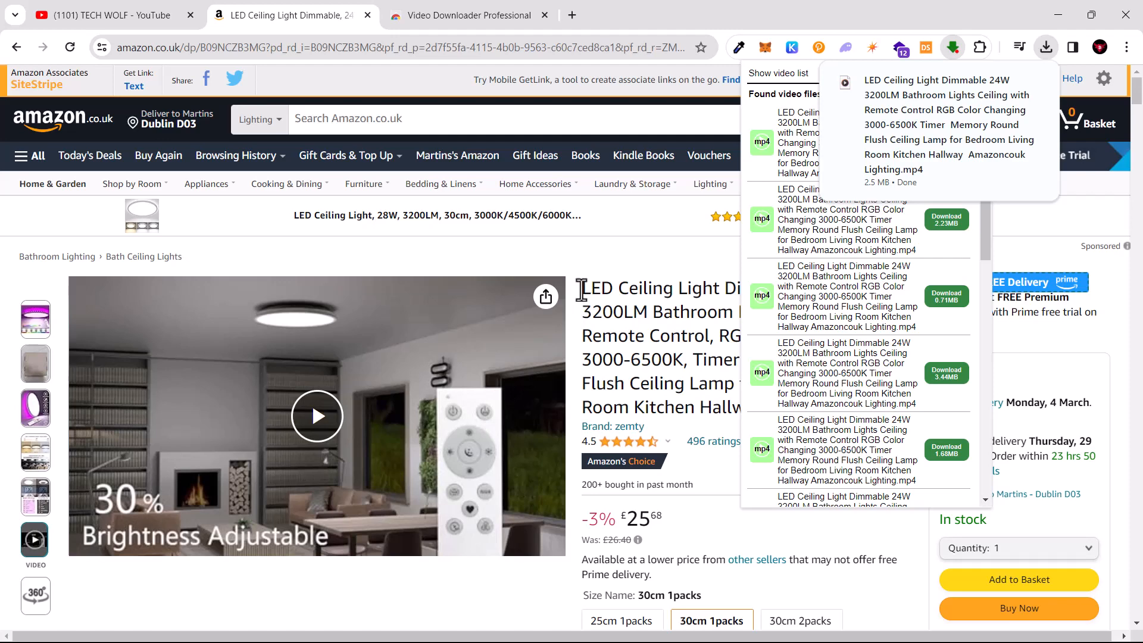
mouse_move(815, 255)
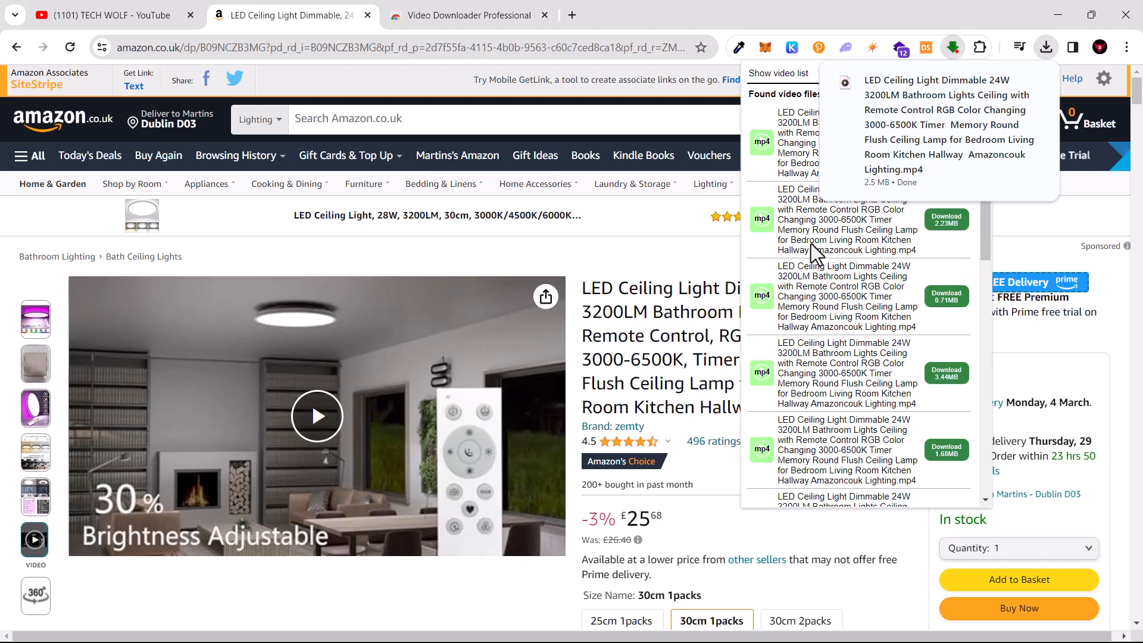